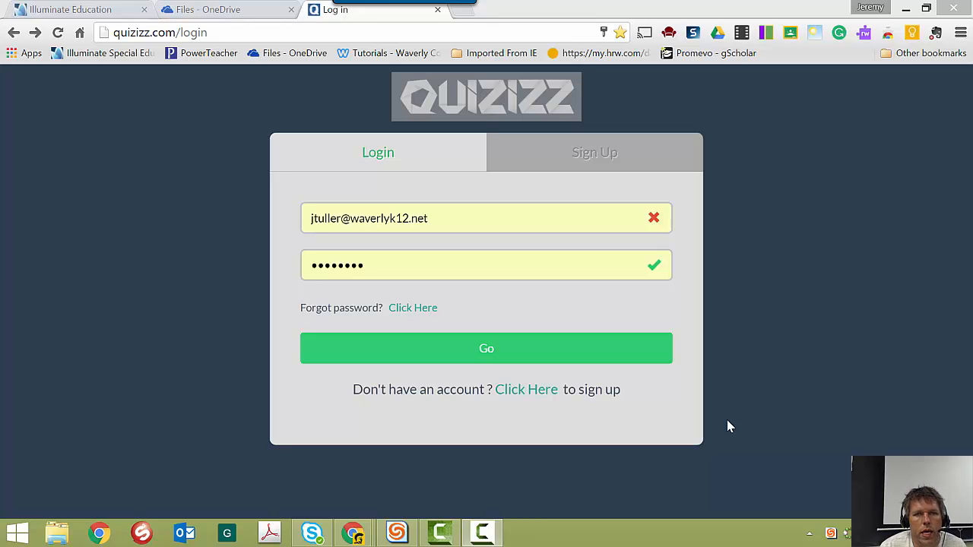
pyautogui.moveTo(737, 434)
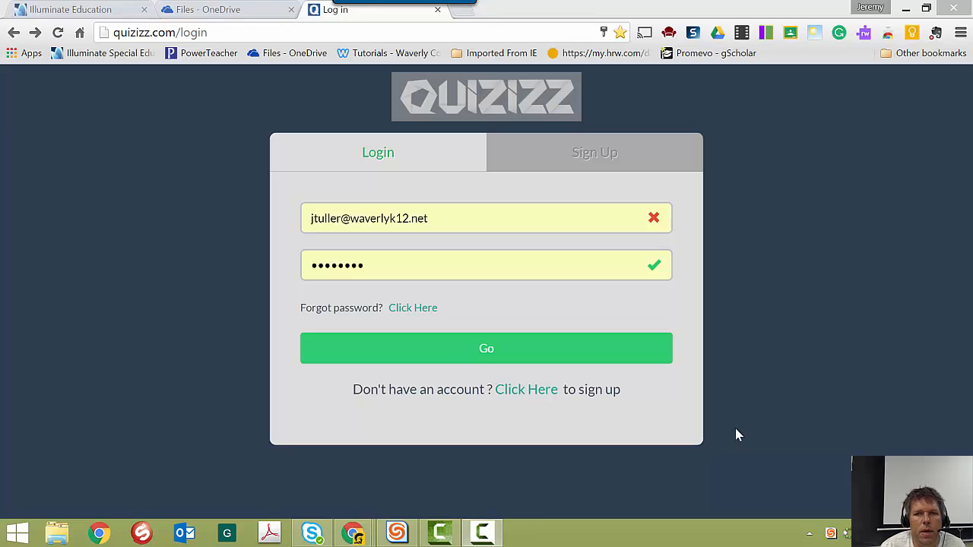
pyautogui.moveTo(206, 252)
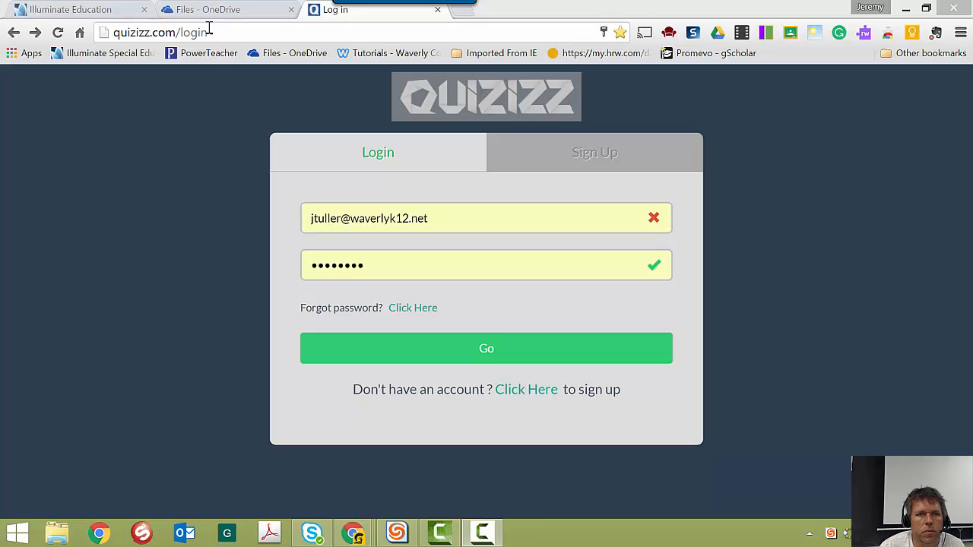
# Close the Quizizz 'Log in' tab, revealing the OneDrive Files list.
pyautogui.click(221, 9)
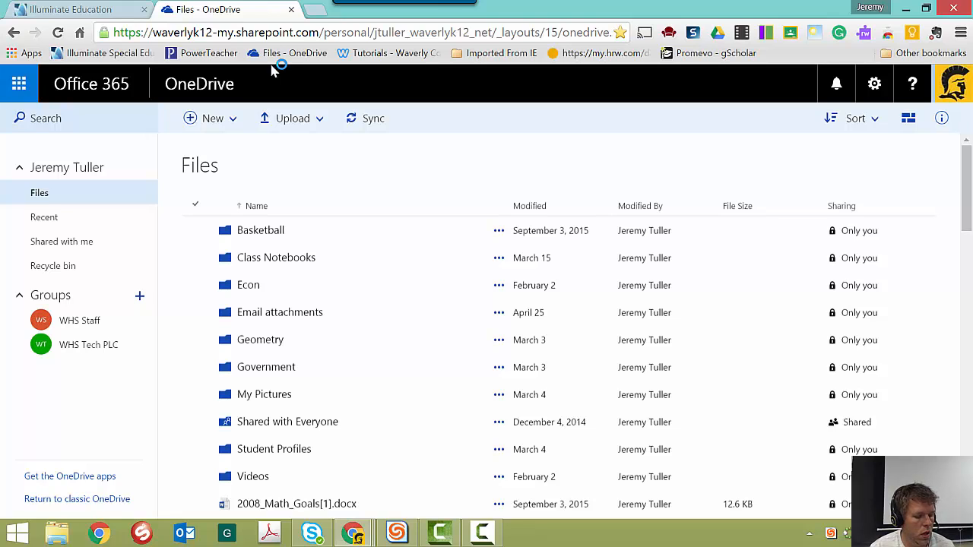
# Restore the closed tab with Ctrl+Shift+T and go back in its history to Kahoot.
pyautogui.press('ctrl+shift+t')
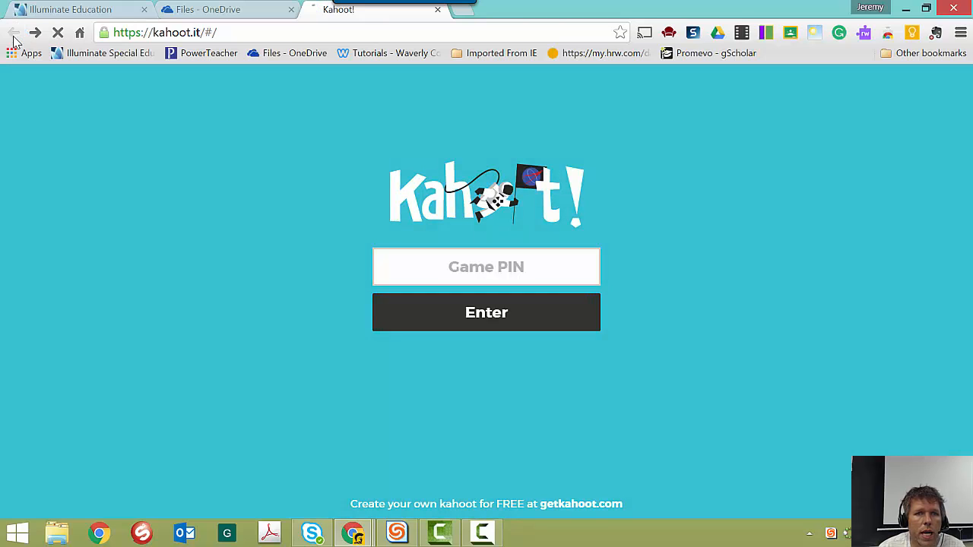
pyautogui.click(35, 32)
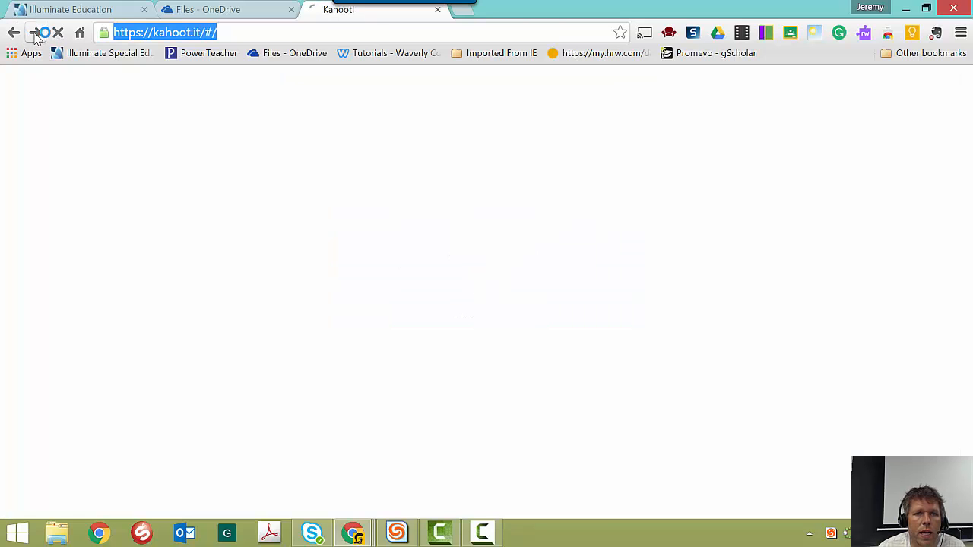